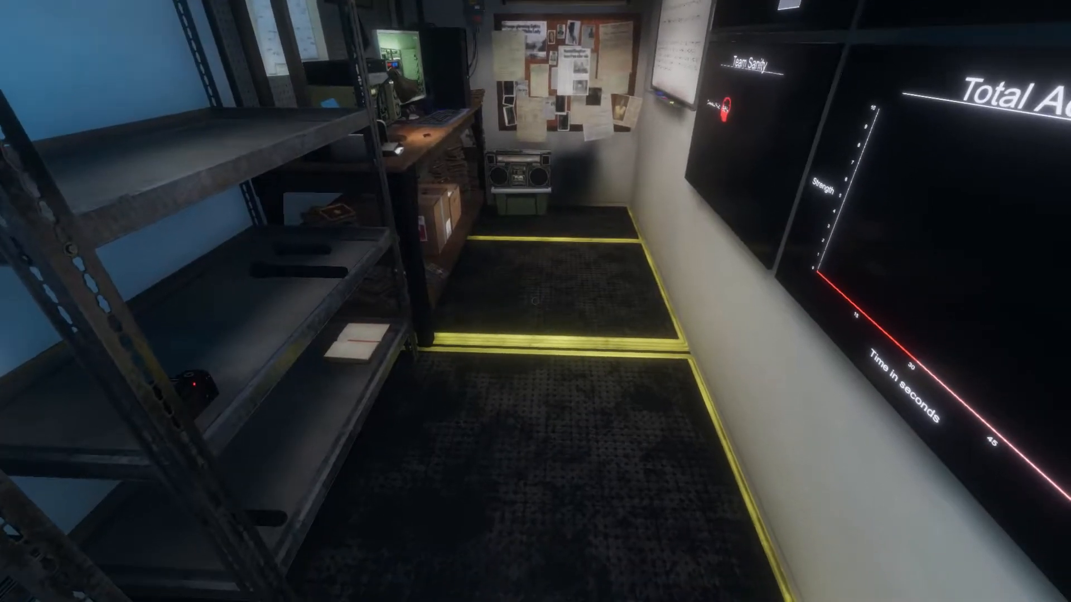
mouse_move(536, 301)
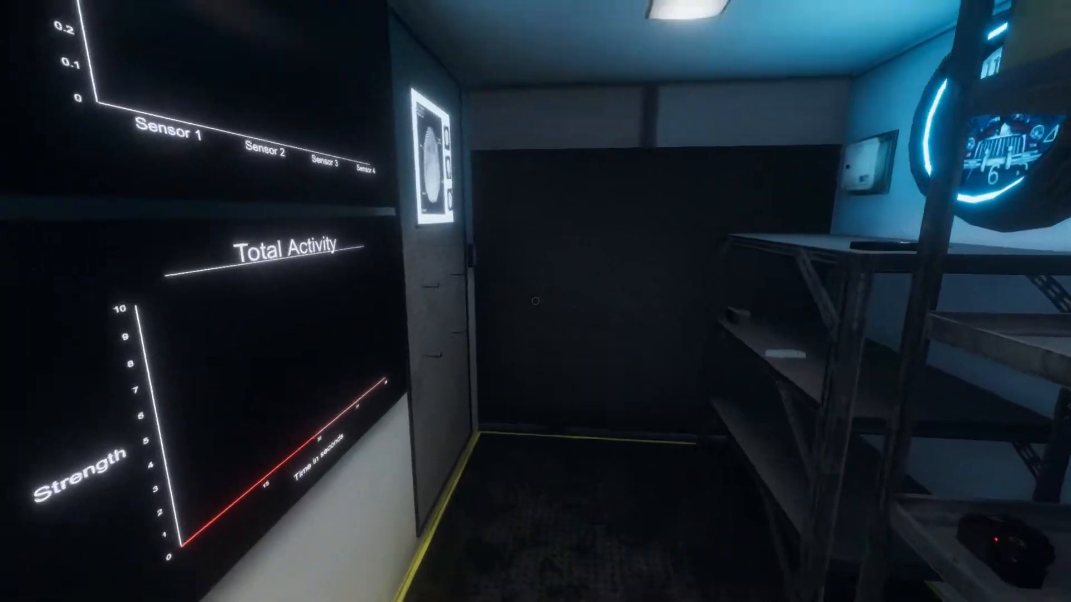
mouse_move(535, 301)
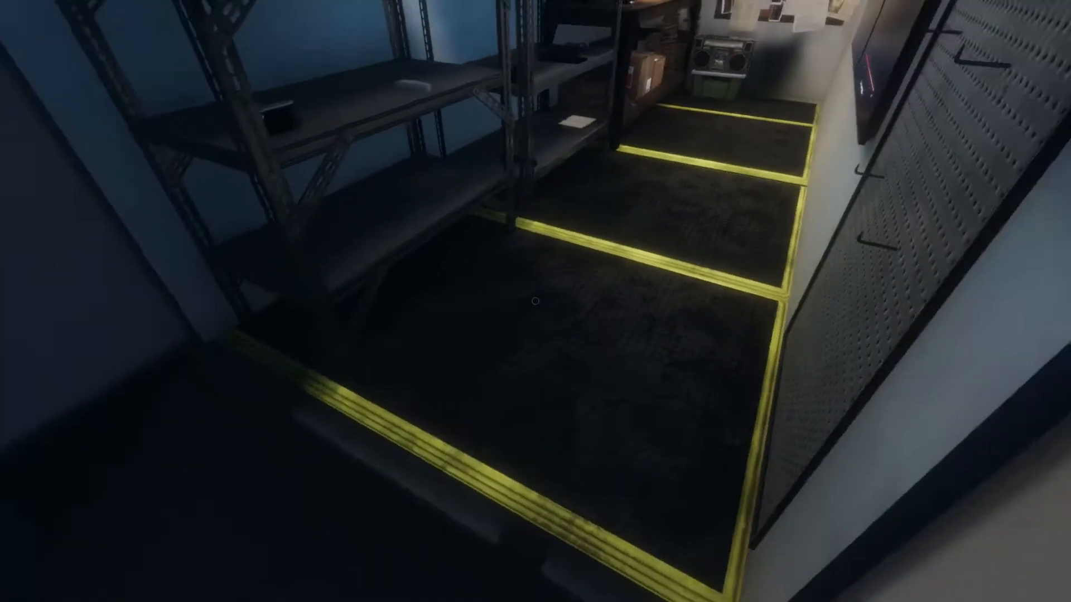
mouse_move(535, 301)
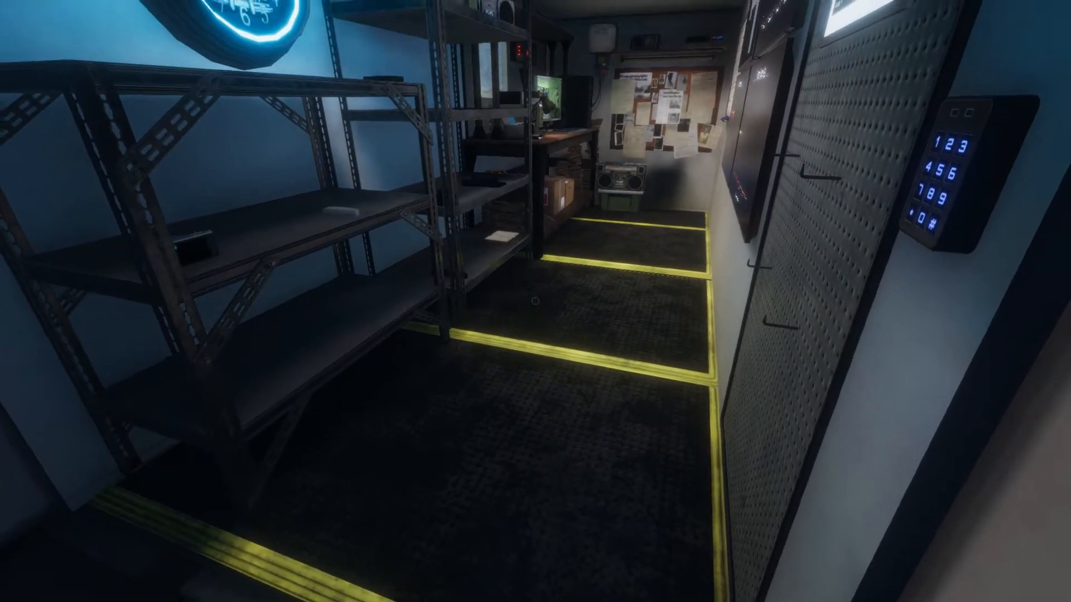
mouse_move(536, 301)
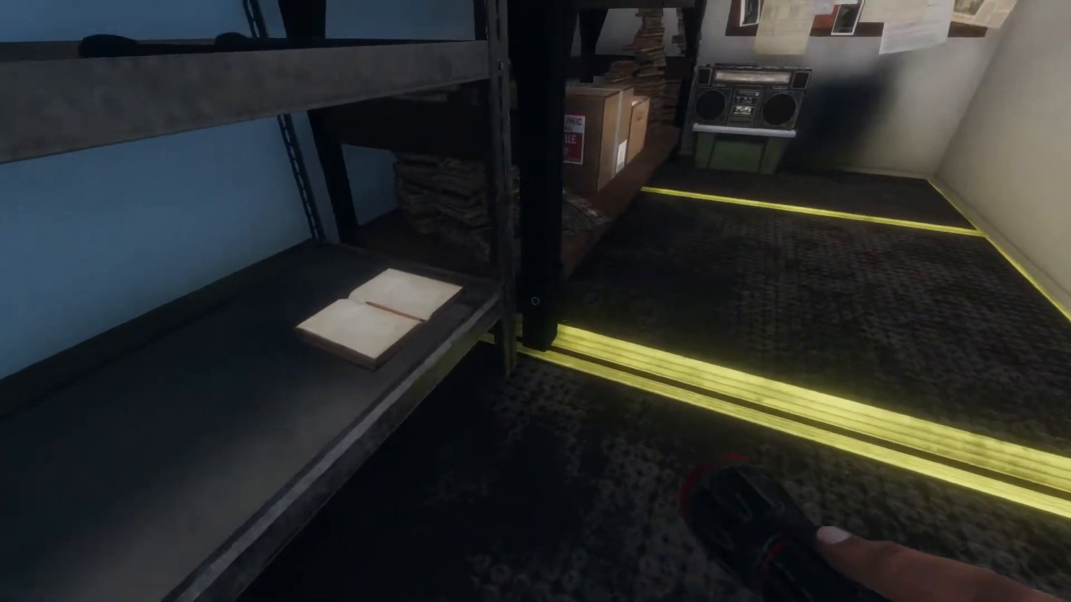
mouse_move(535, 301)
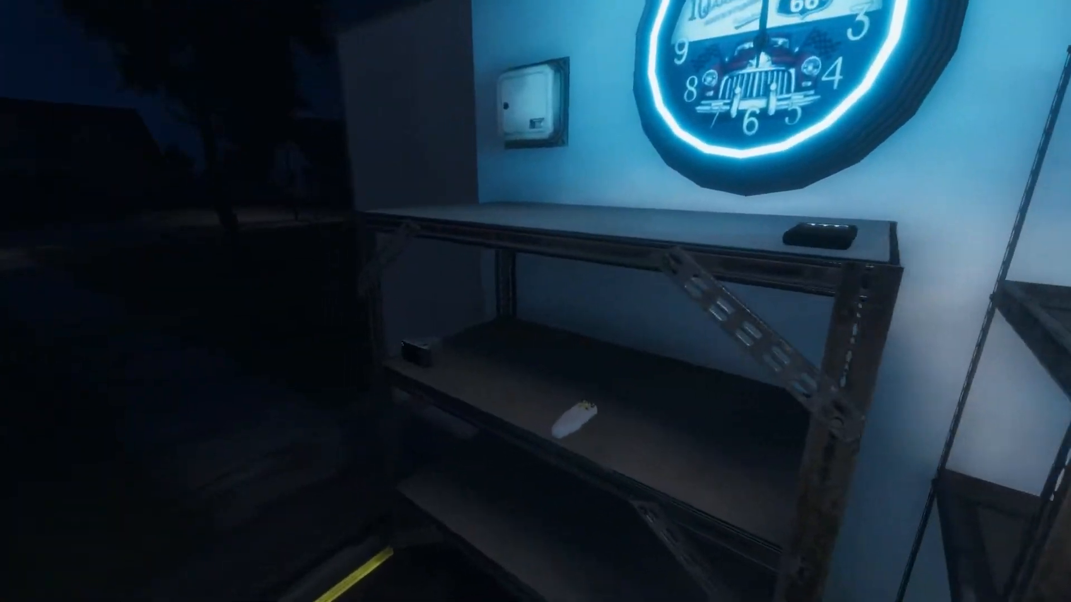
mouse_move(536, 301)
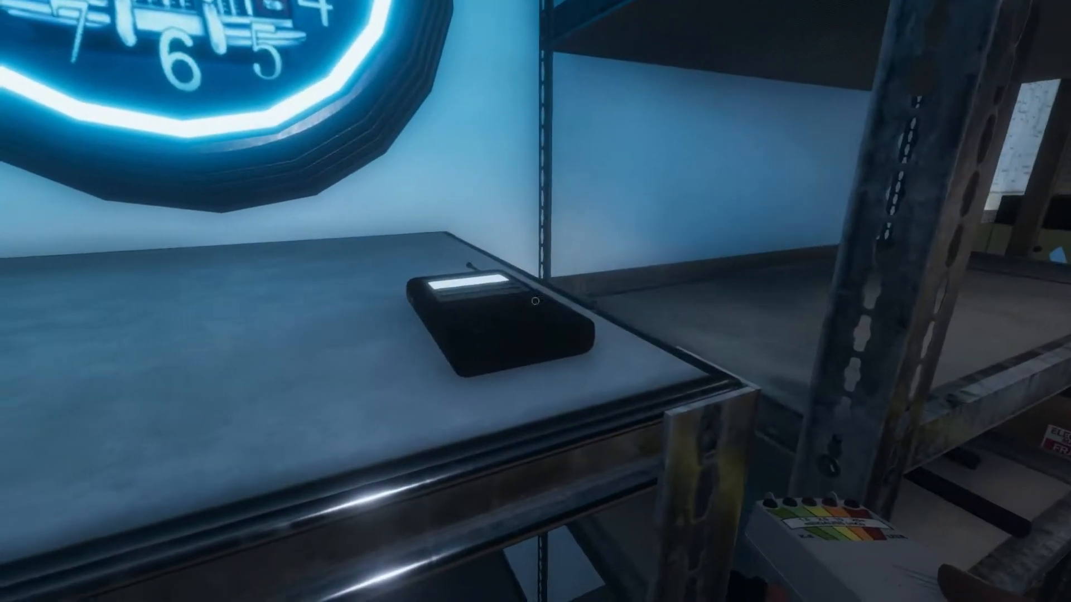
mouse_move(536, 301)
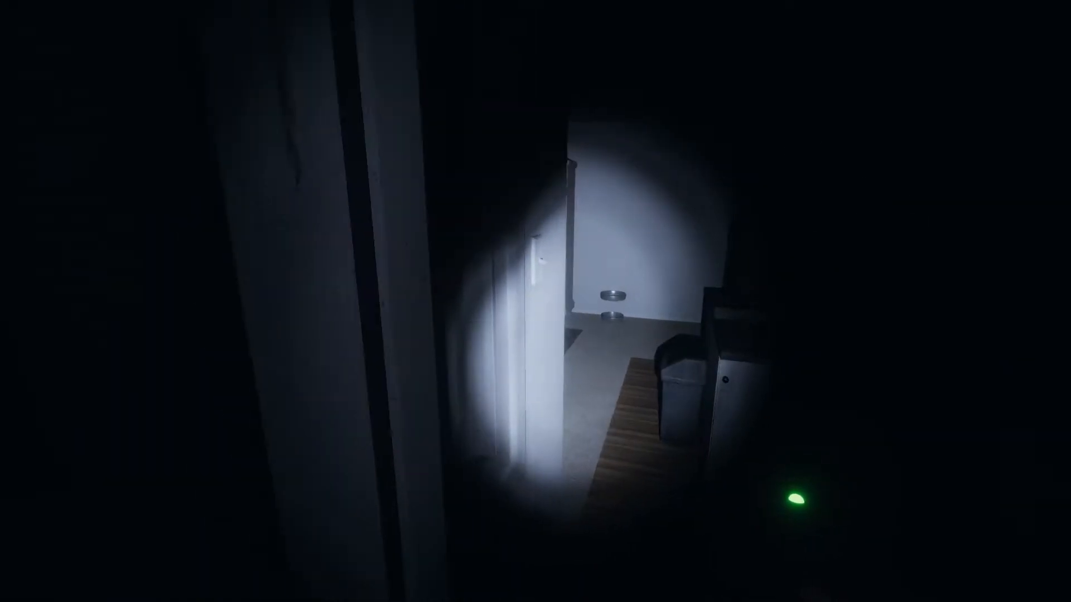
mouse_move(535, 301)
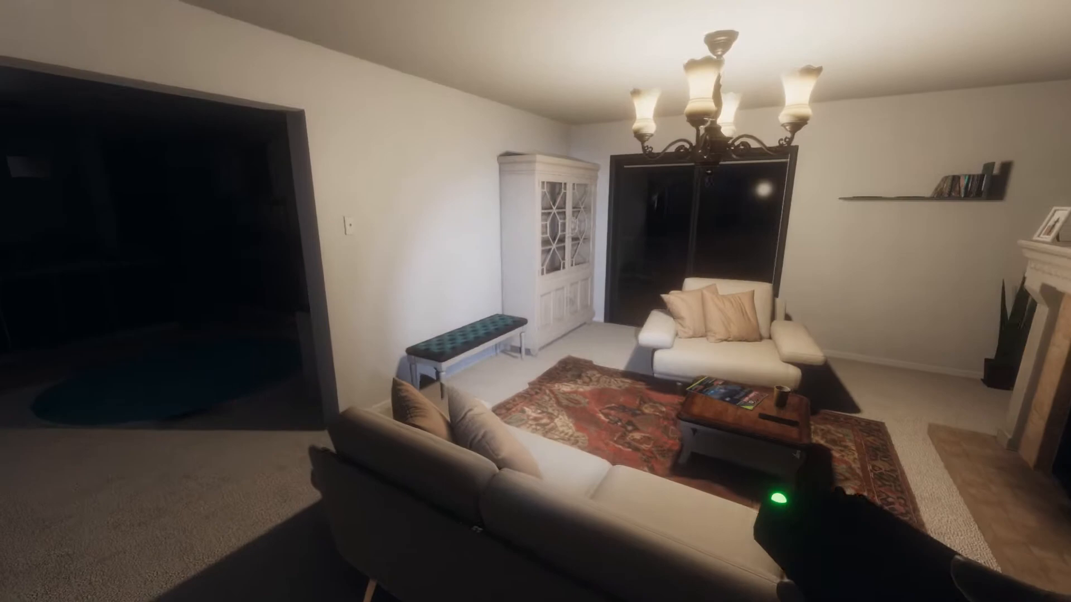
mouse_move(535, 301)
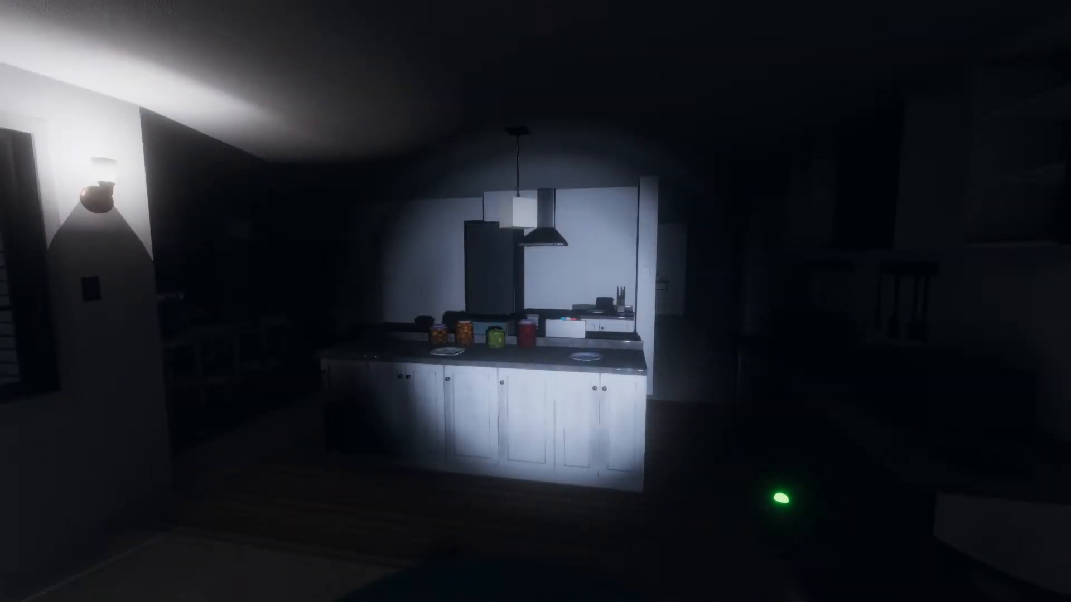
mouse_move(535, 301)
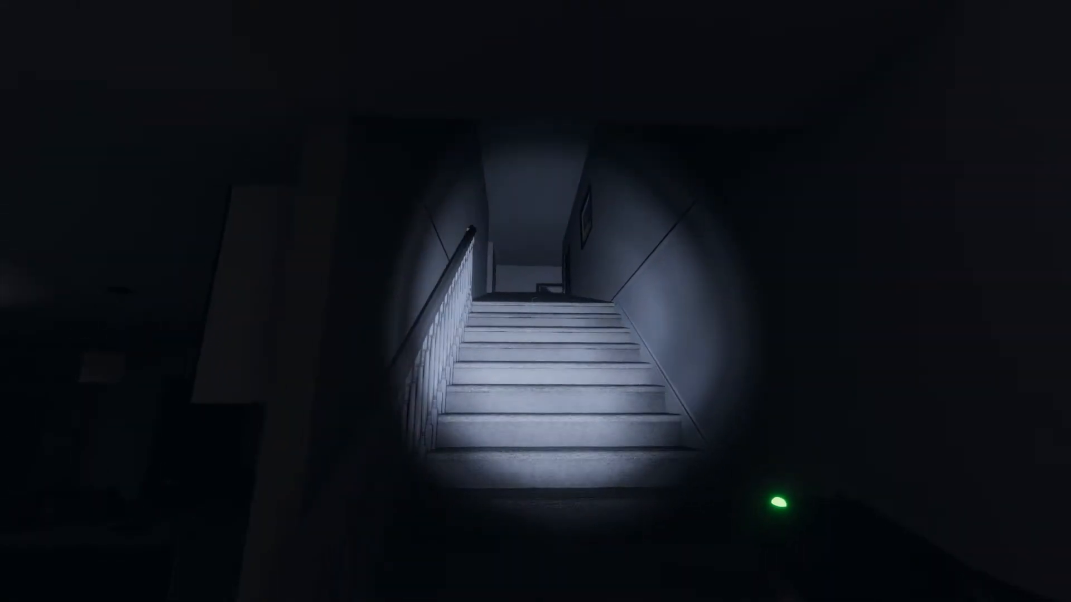
mouse_move(535, 301)
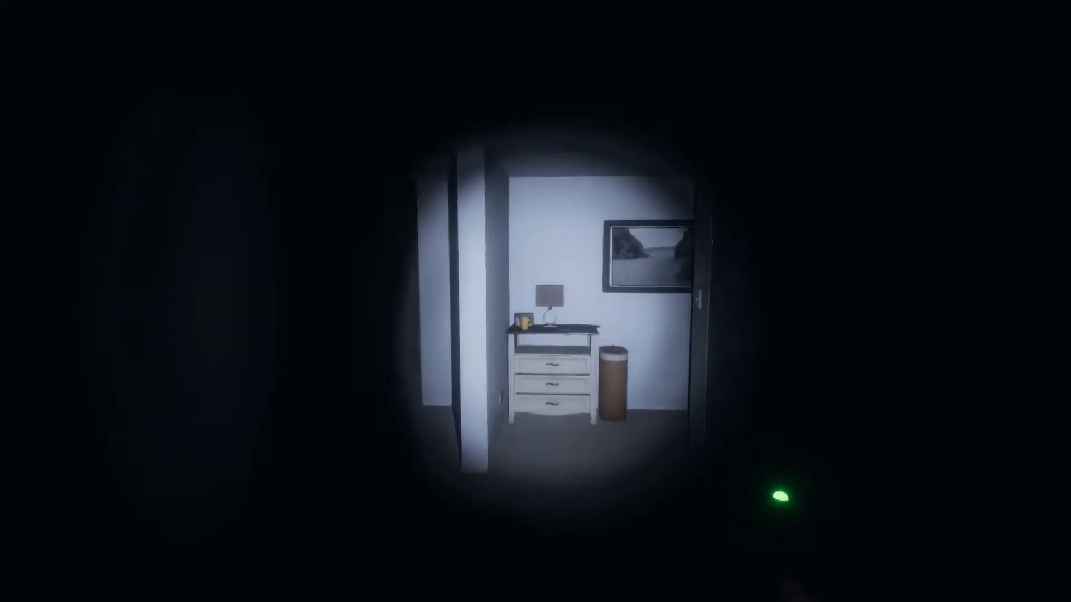
mouse_move(535, 301)
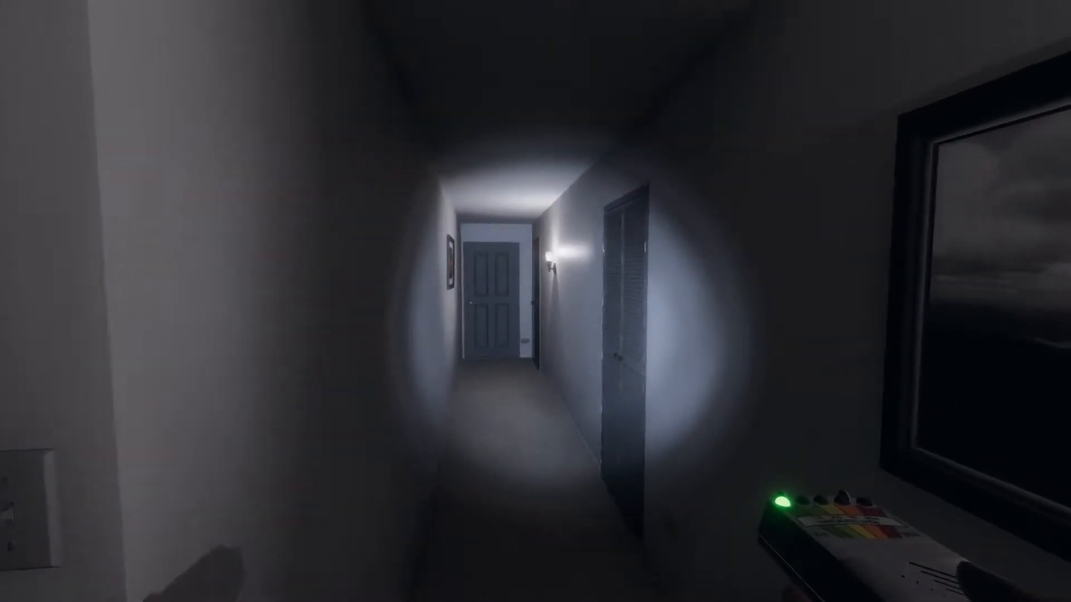
mouse_move(535, 301)
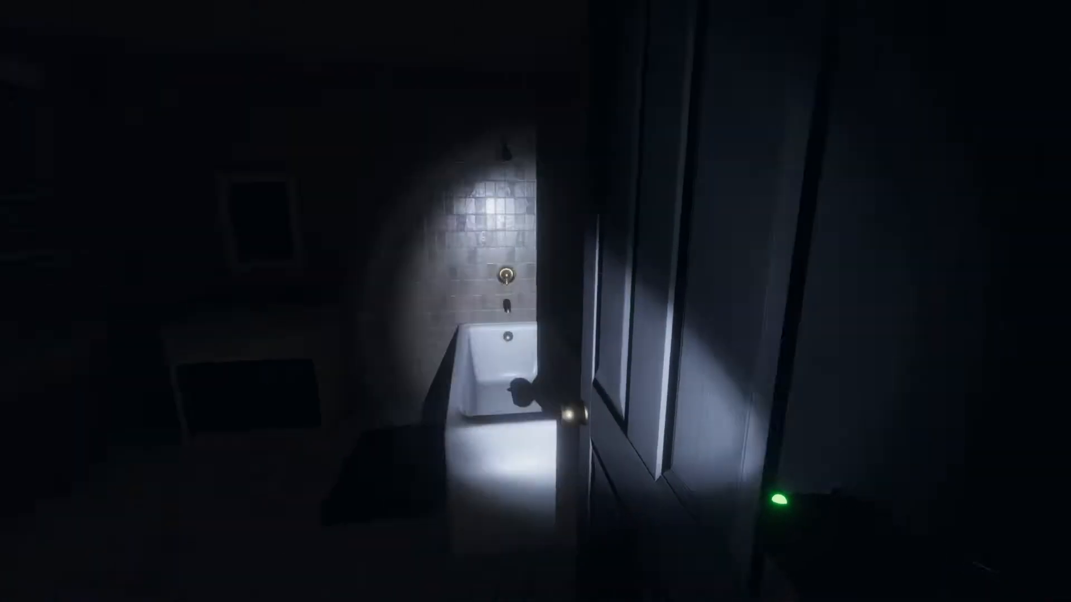
mouse_move(535, 301)
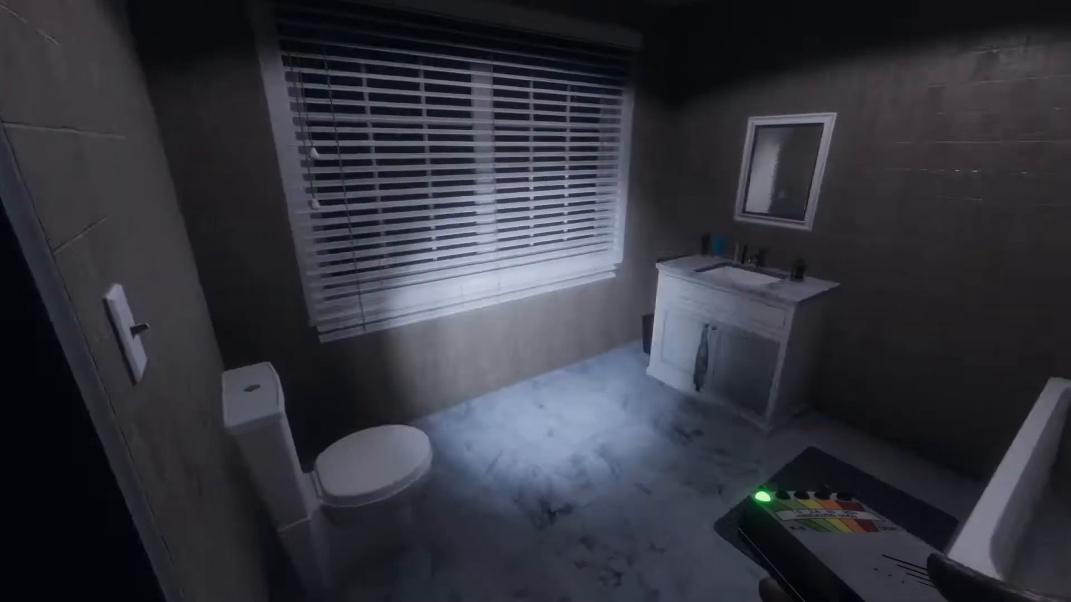
mouse_move(535, 301)
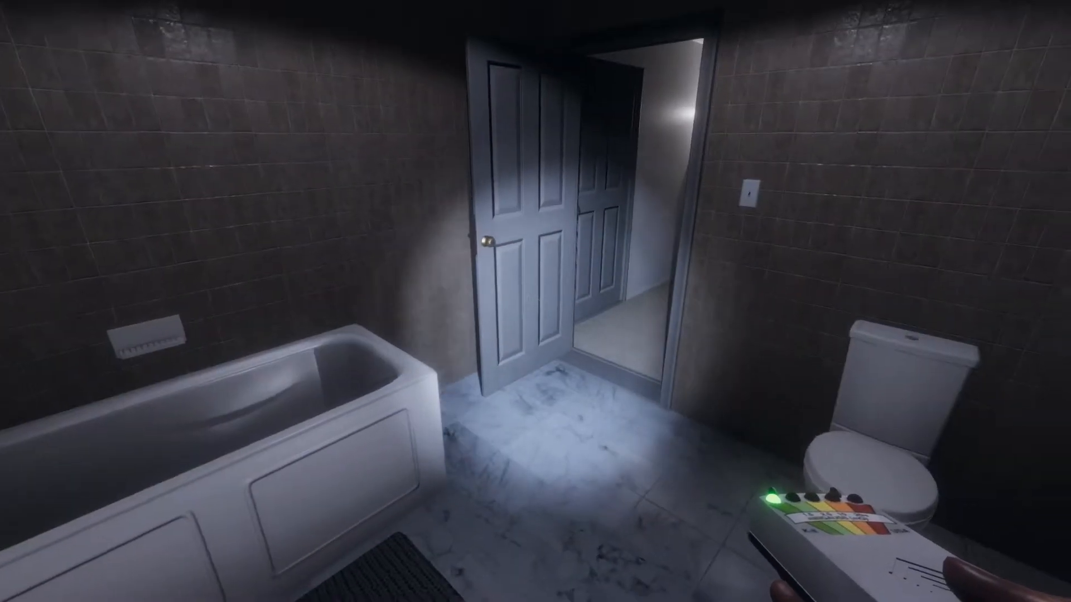
mouse_move(536, 301)
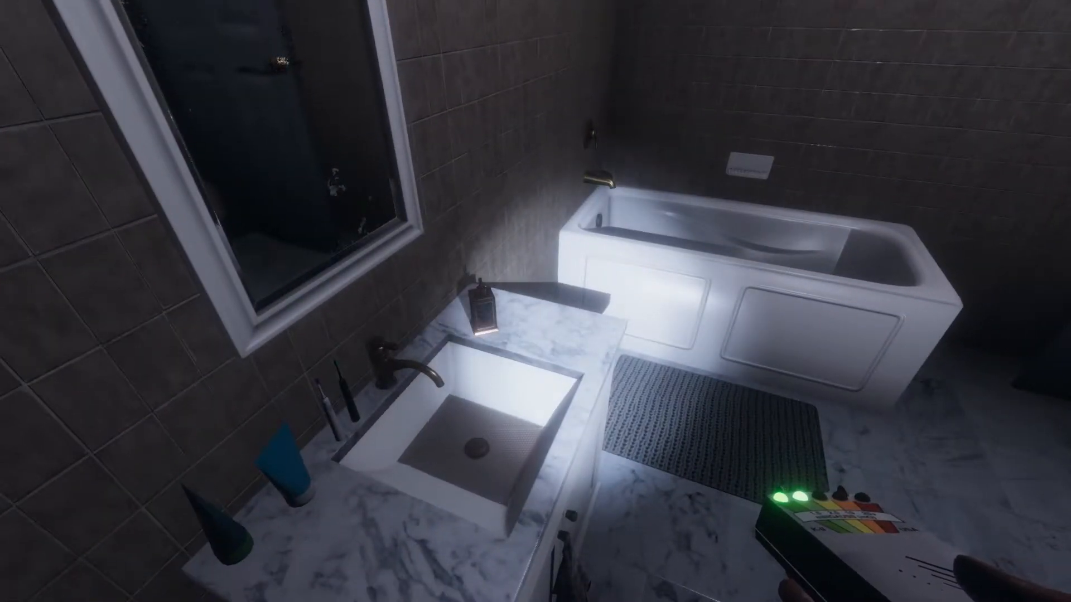
mouse_move(535, 301)
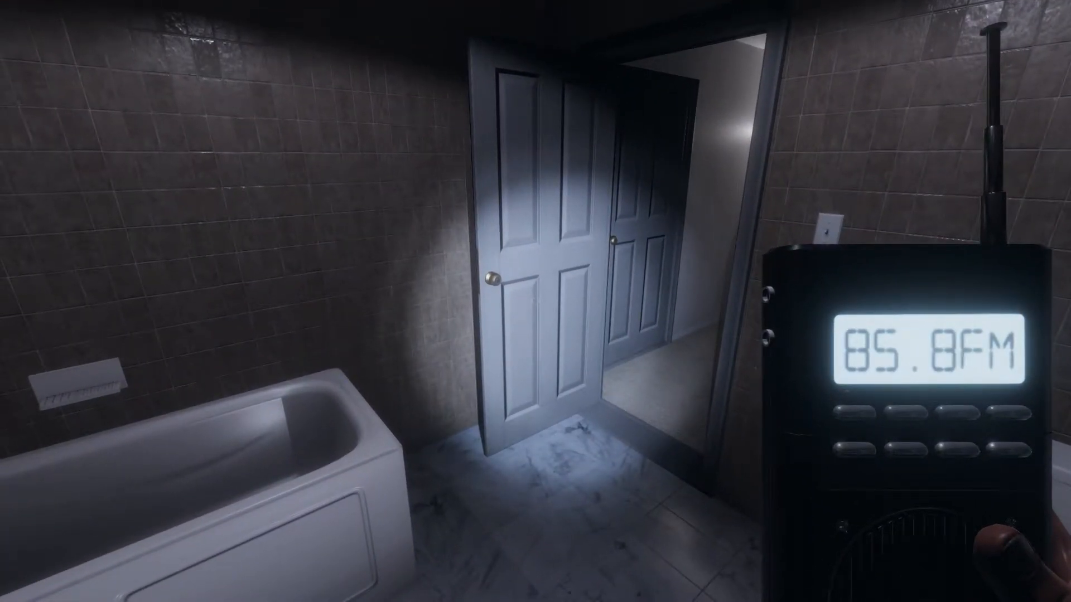
mouse_move(535, 302)
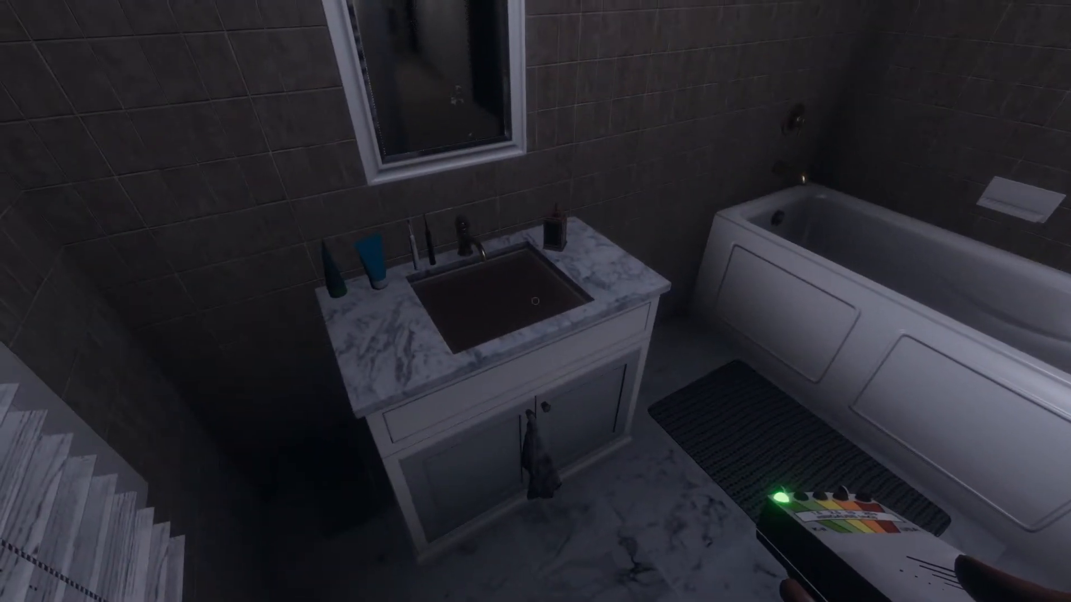
mouse_move(535, 301)
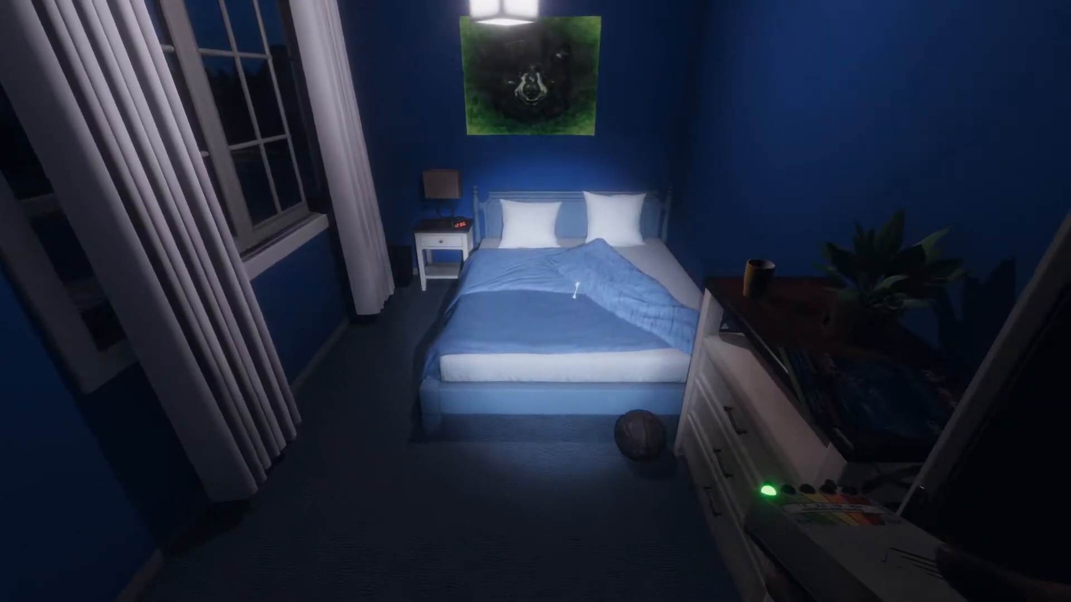
mouse_move(535, 301)
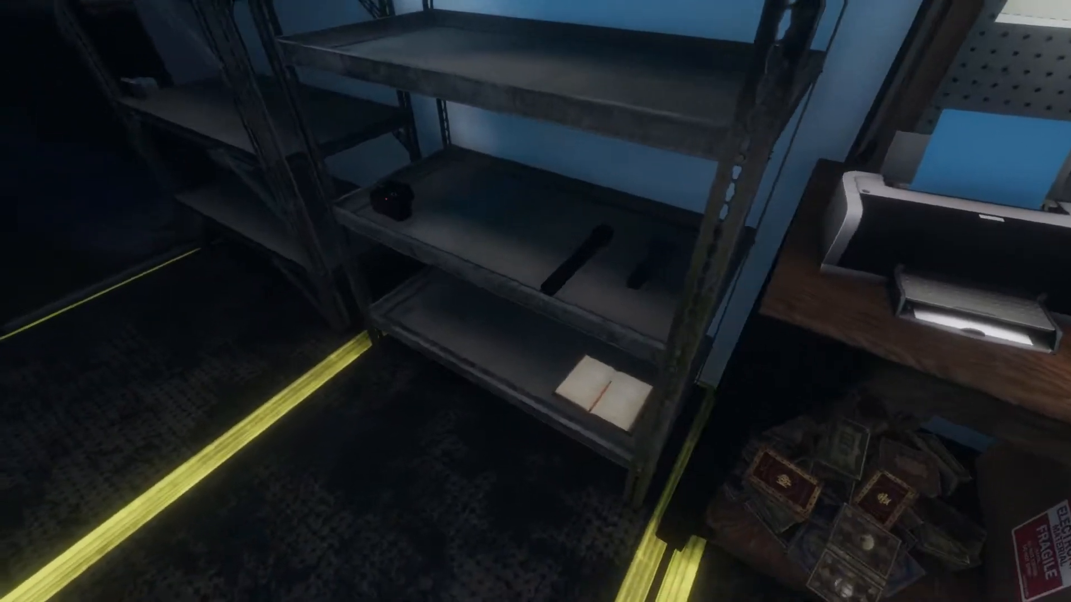
mouse_move(536, 301)
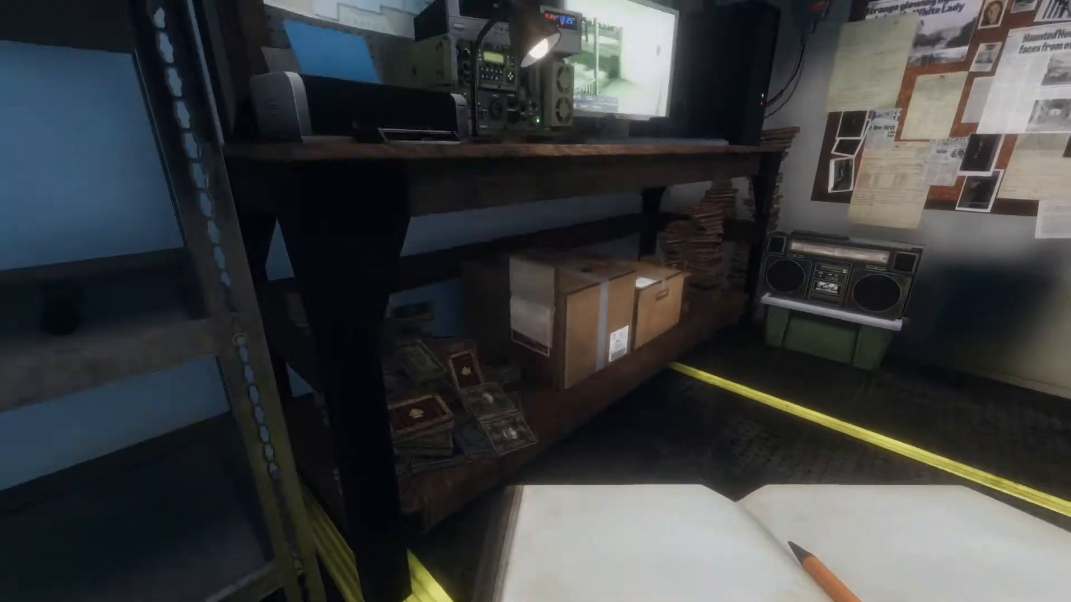
mouse_move(536, 301)
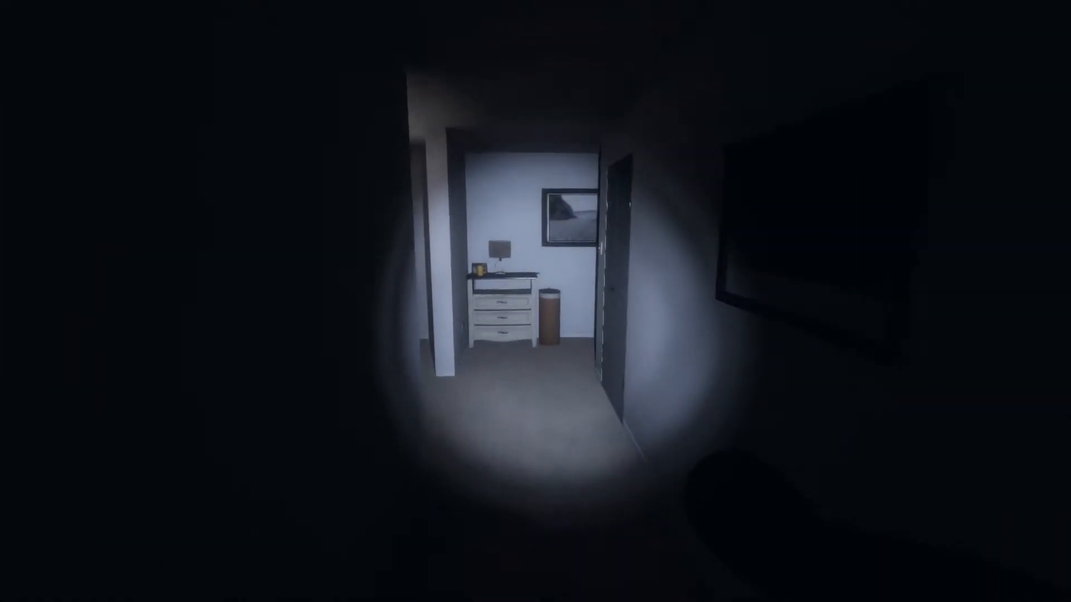
key(w)
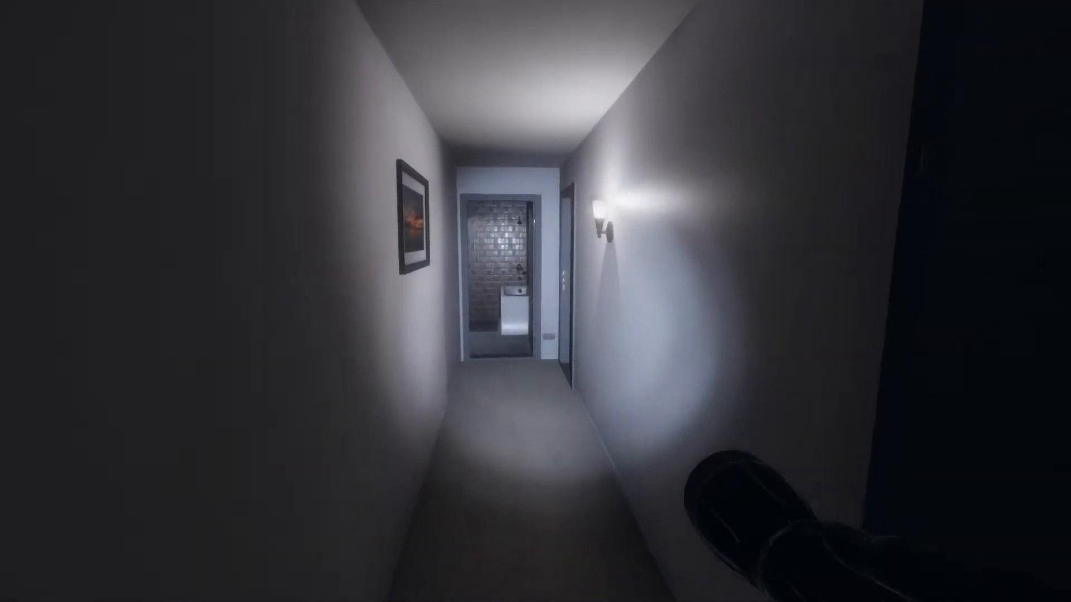
key(w)
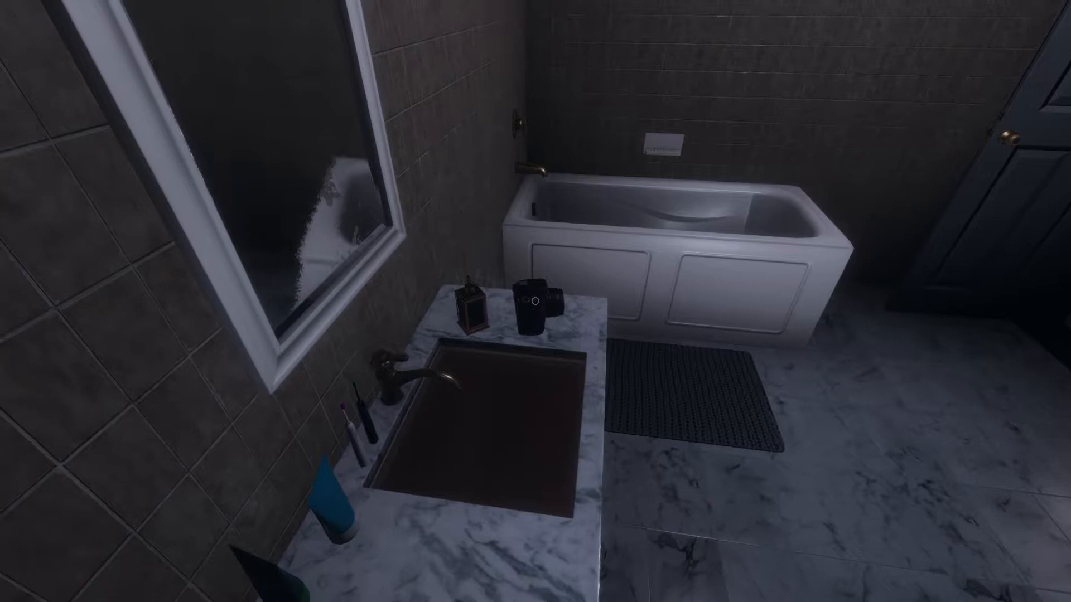
mouse_move(535, 301)
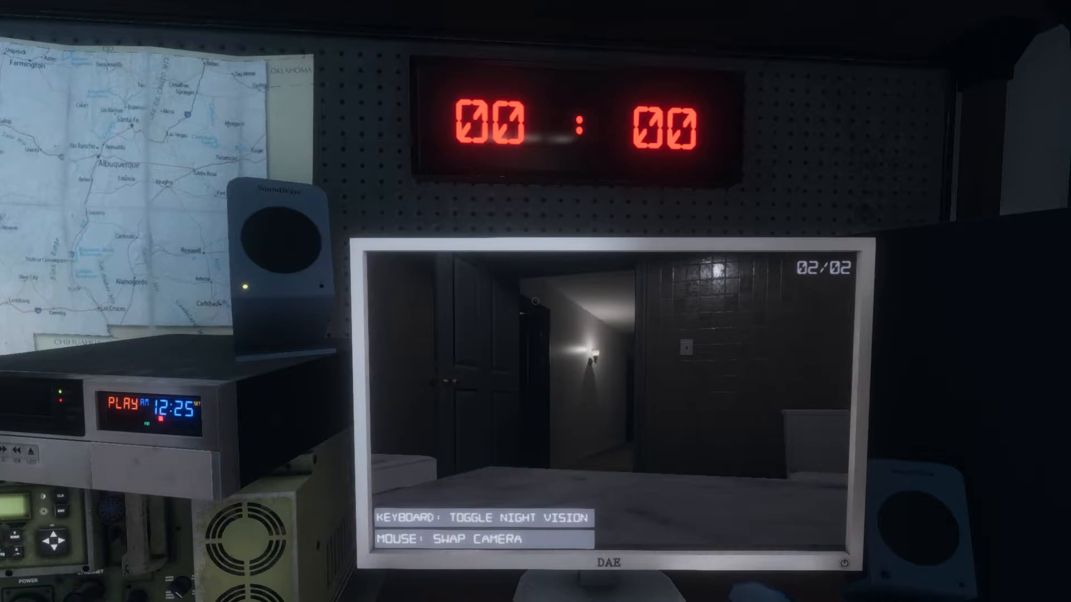
mouse_move(535, 301)
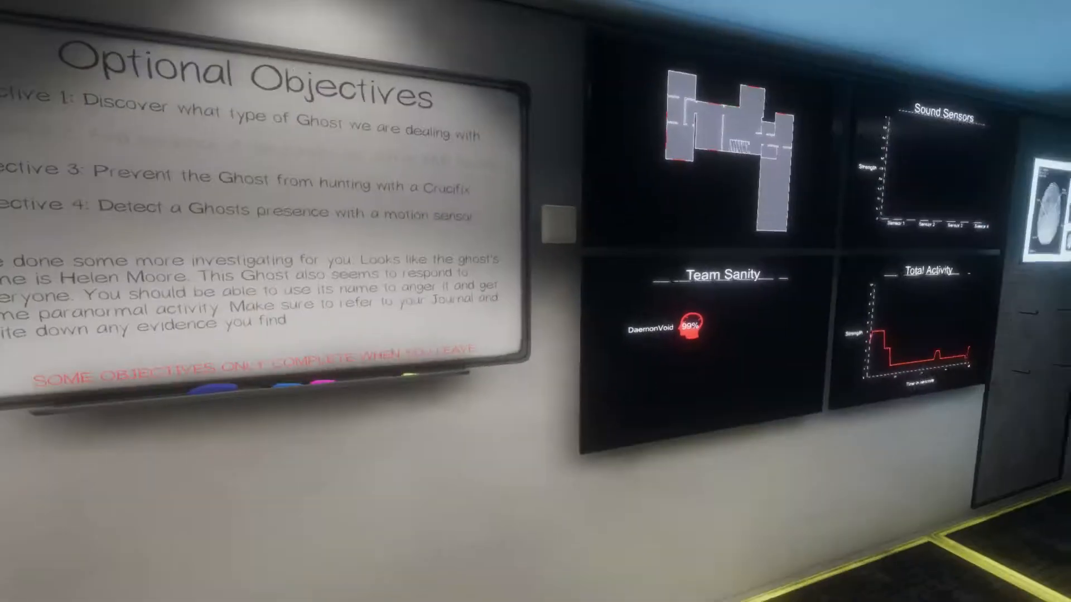
mouse_move(535, 302)
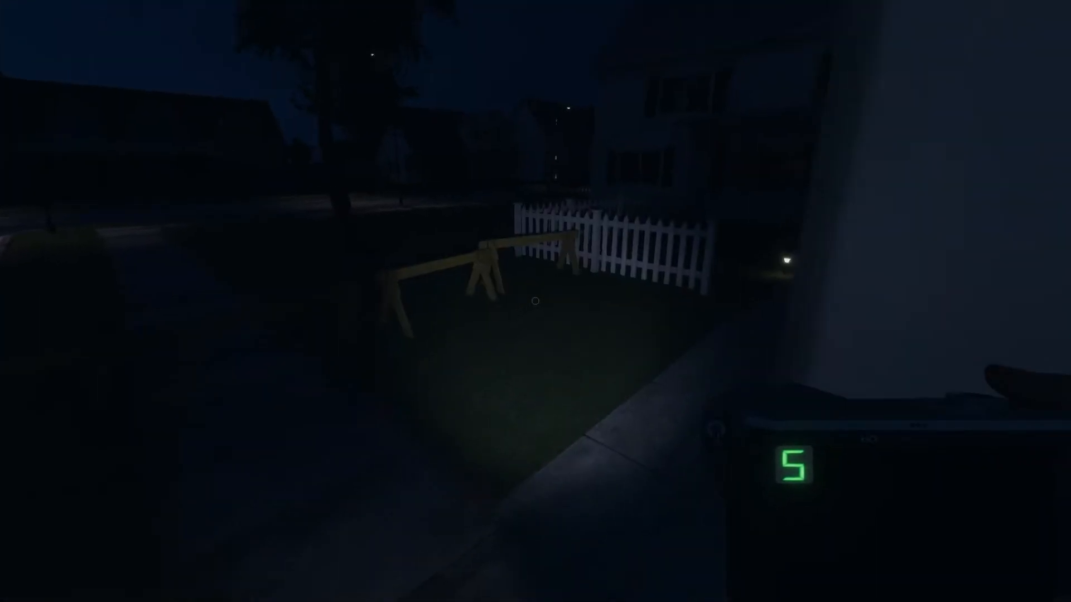
mouse_move(535, 301)
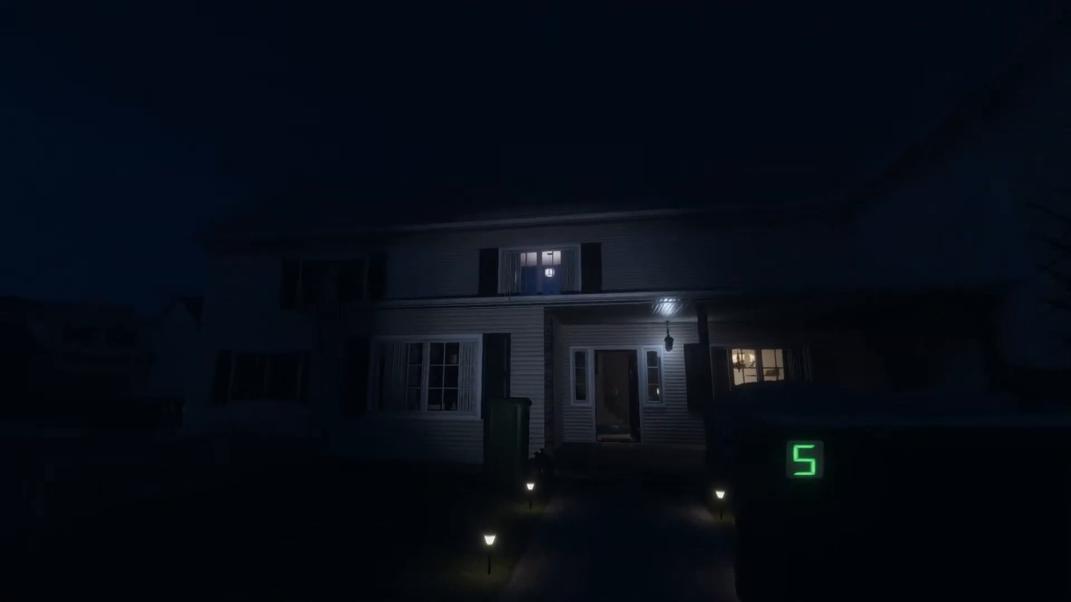
mouse_move(536, 301)
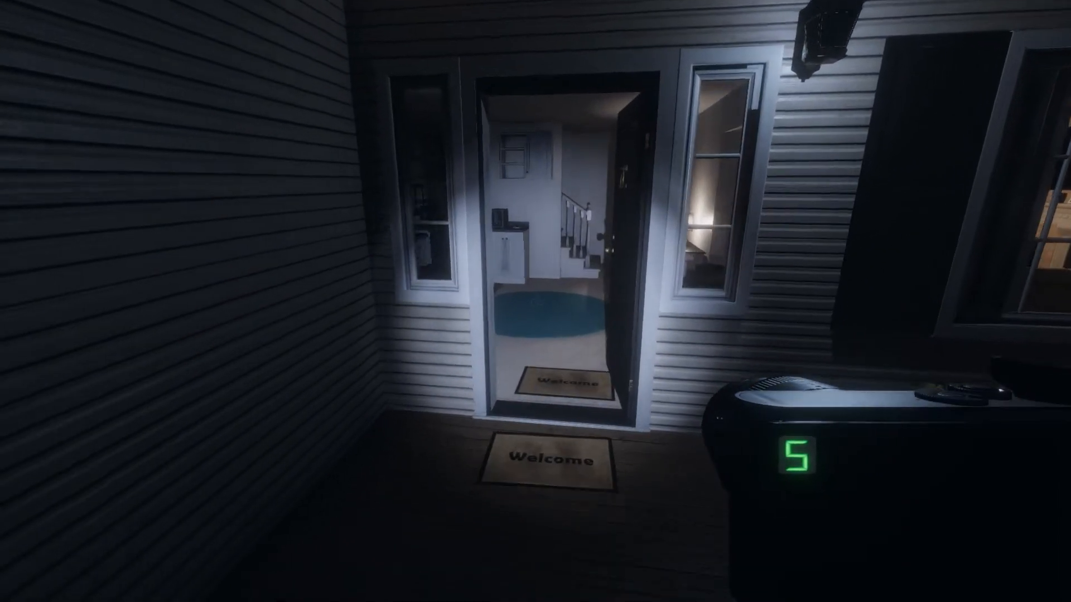
key(w)
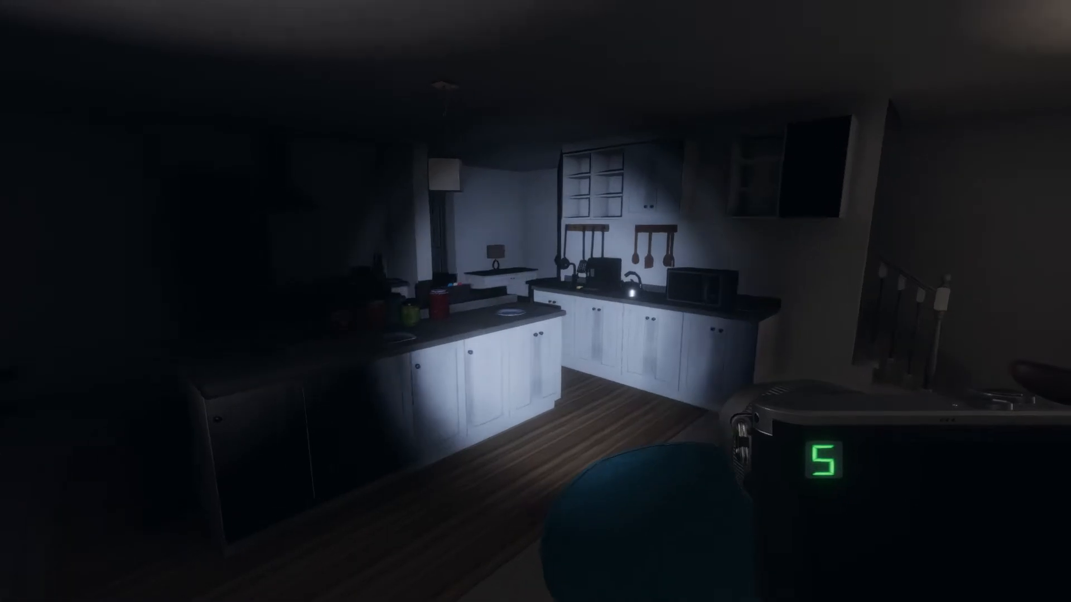
mouse_move(535, 301)
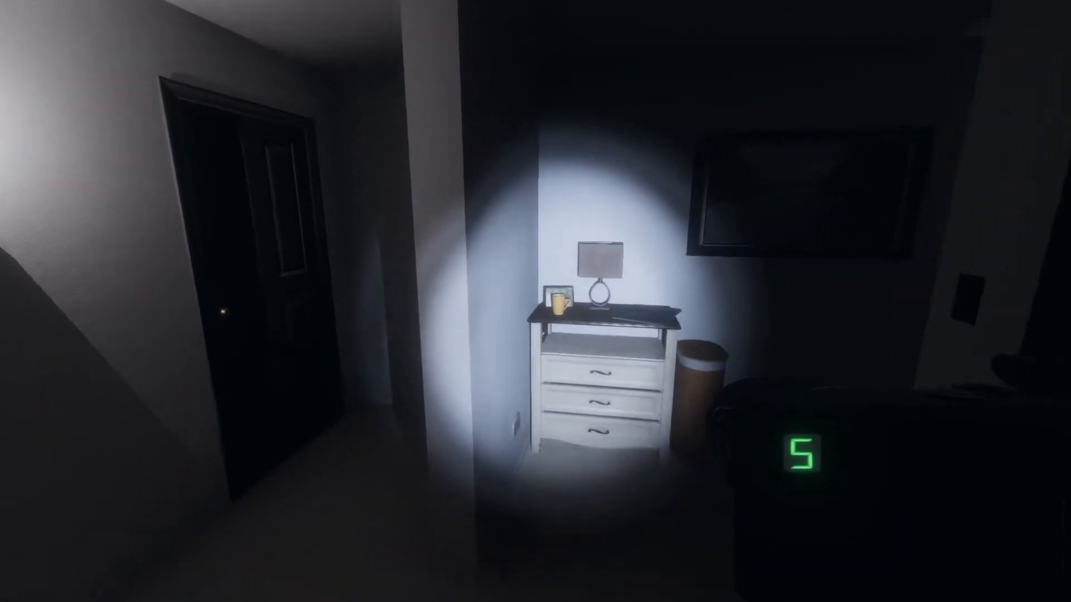
mouse_move(536, 301)
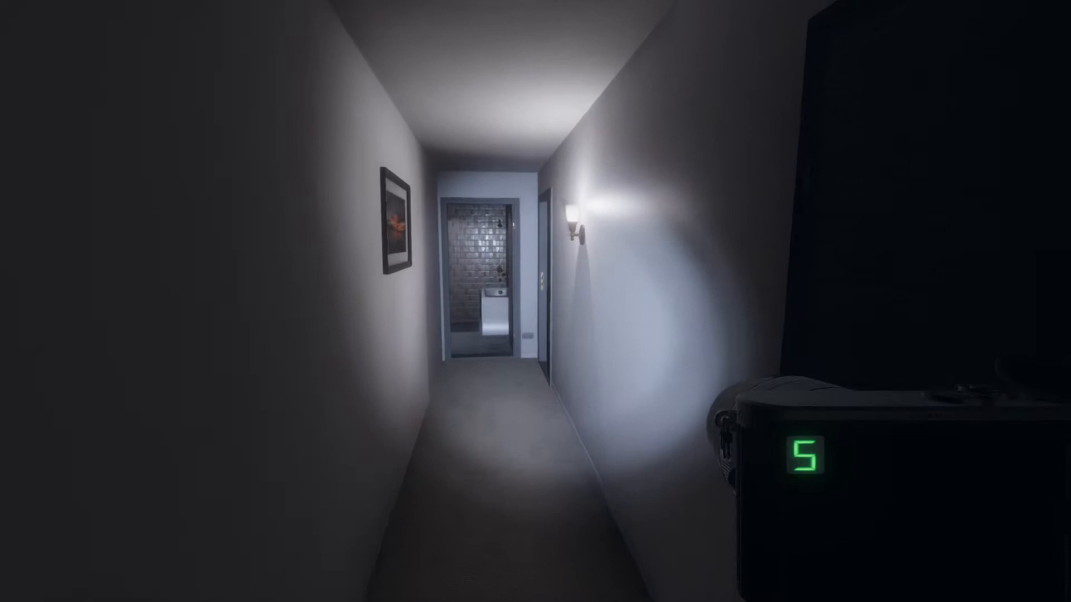
key(w)
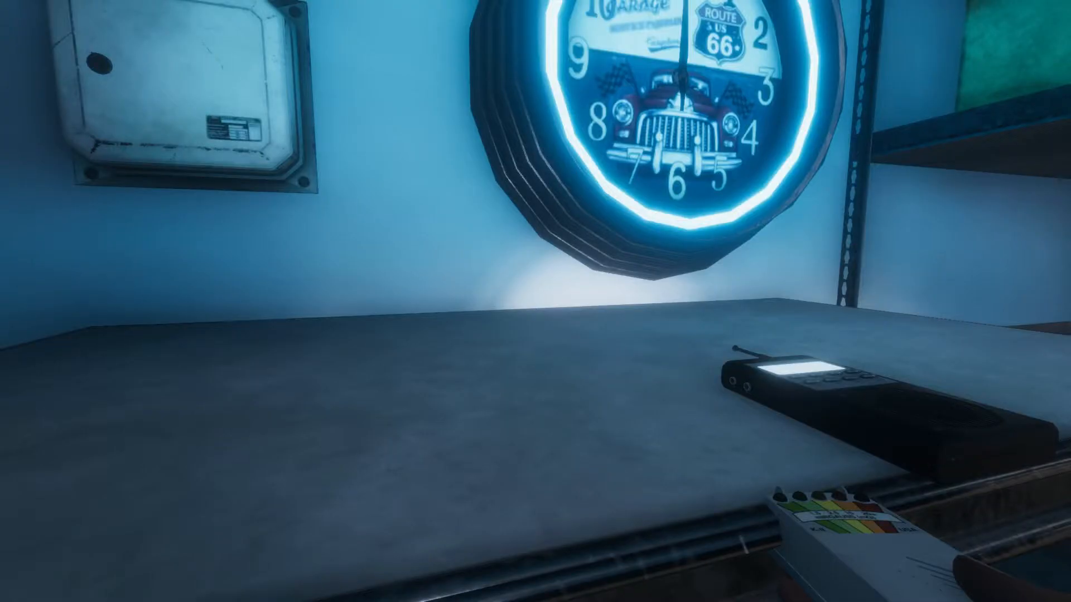
mouse_move(536, 301)
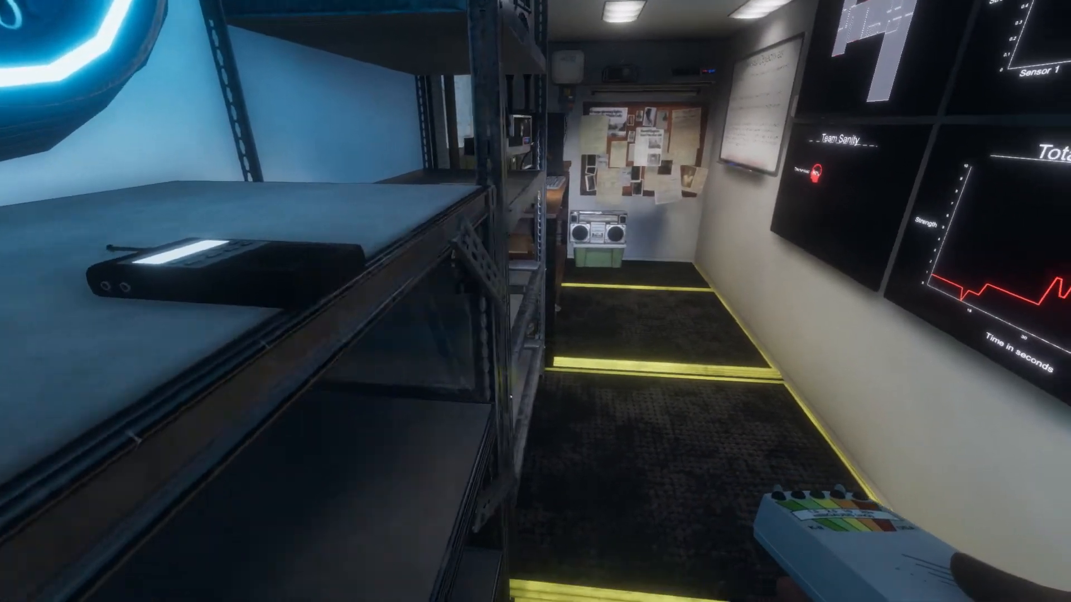
mouse_move(536, 301)
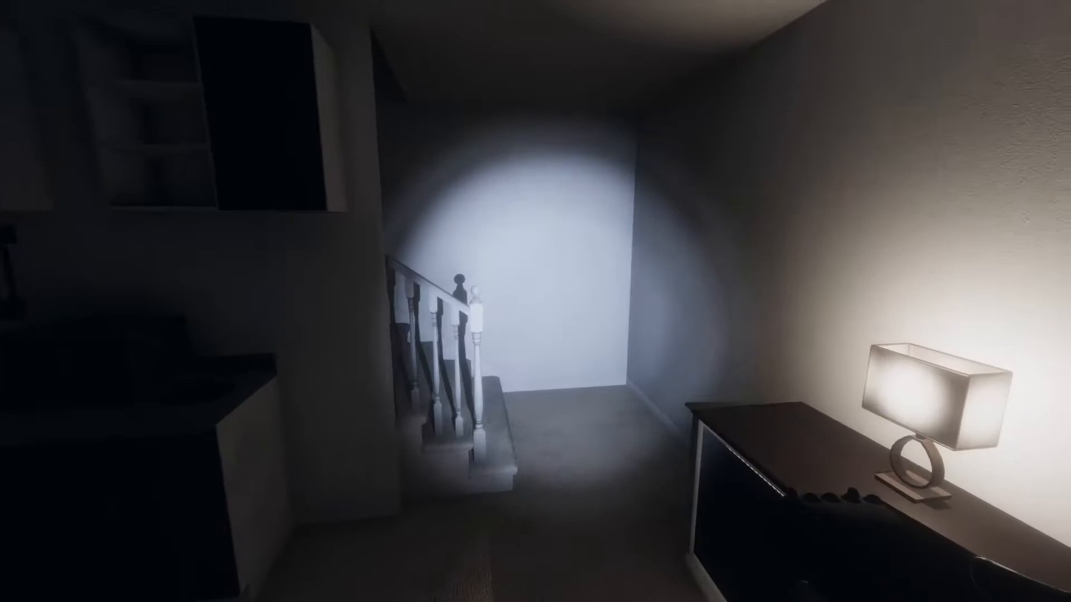
mouse_move(535, 301)
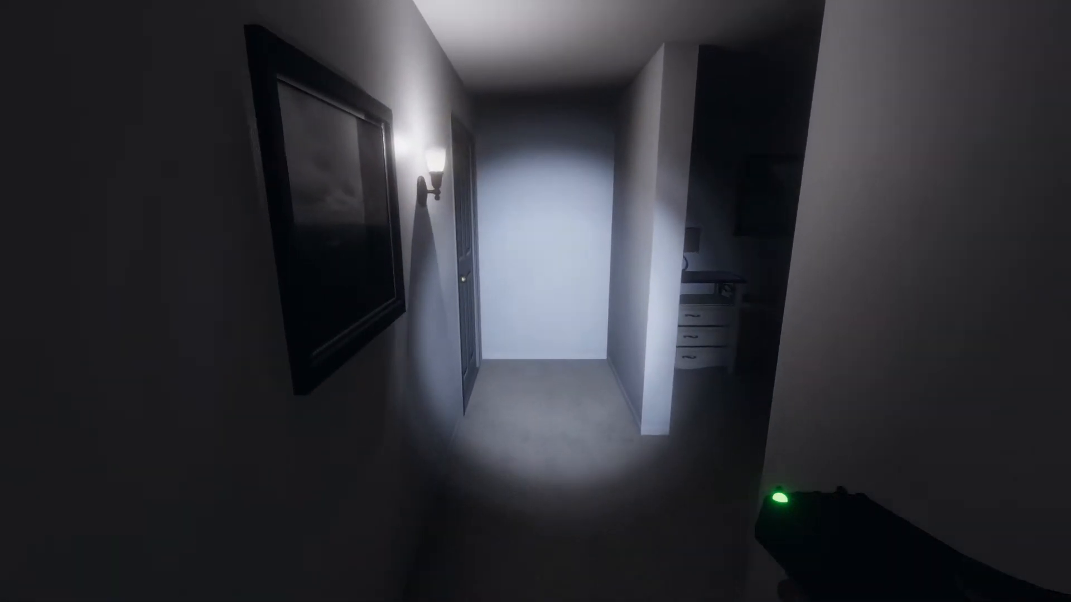
key(w)
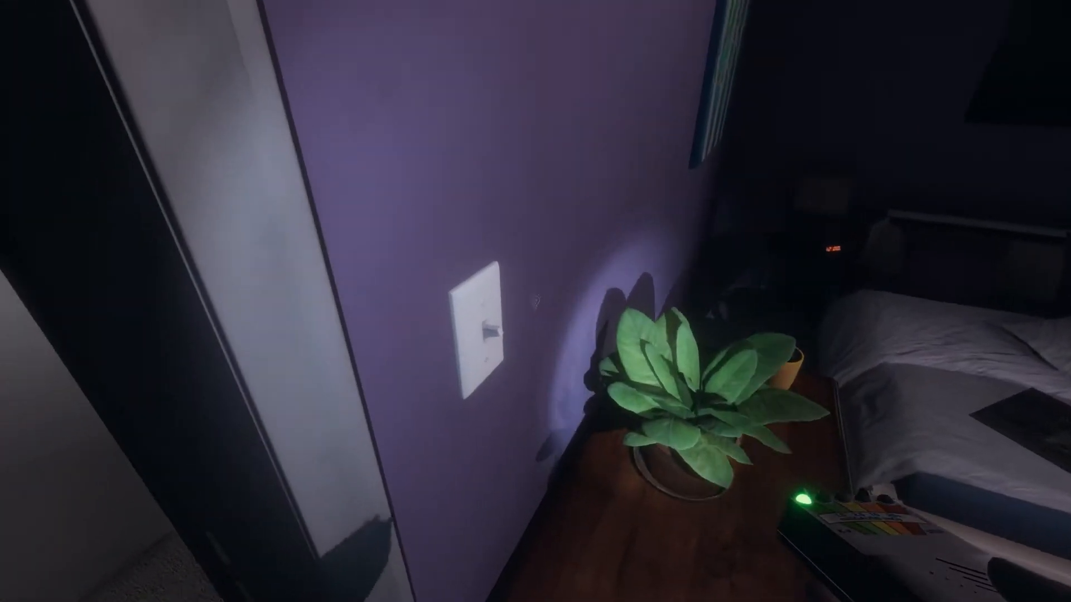
mouse_move(535, 301)
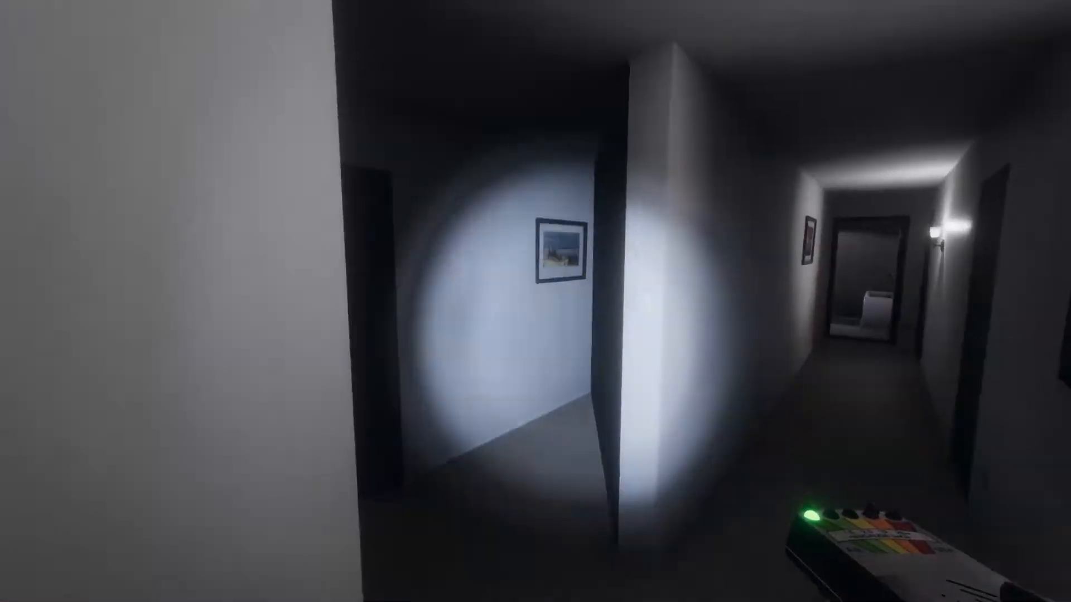
mouse_move(536, 301)
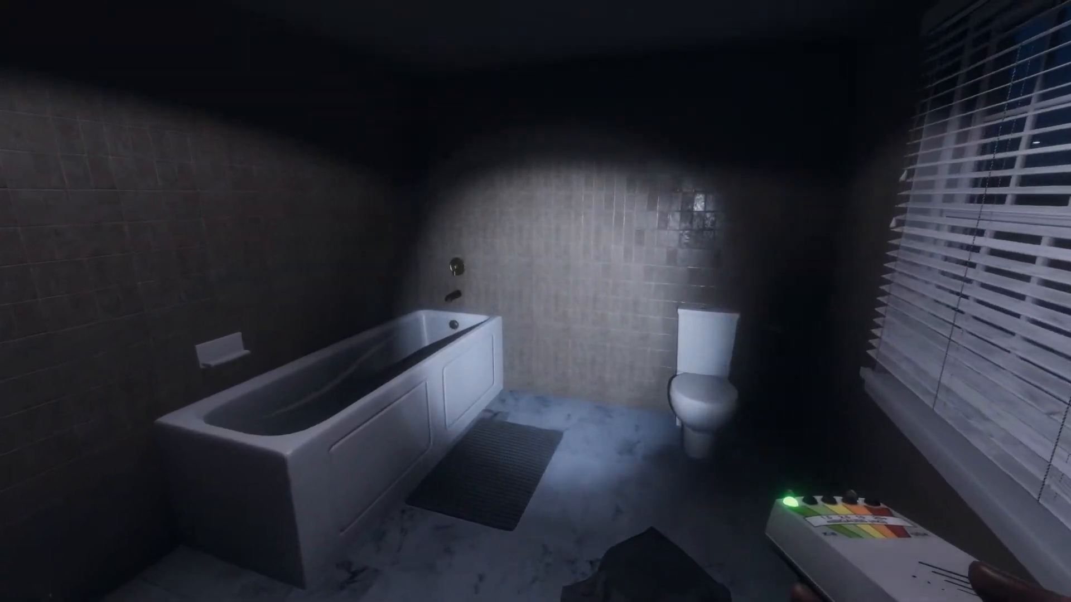
mouse_move(535, 301)
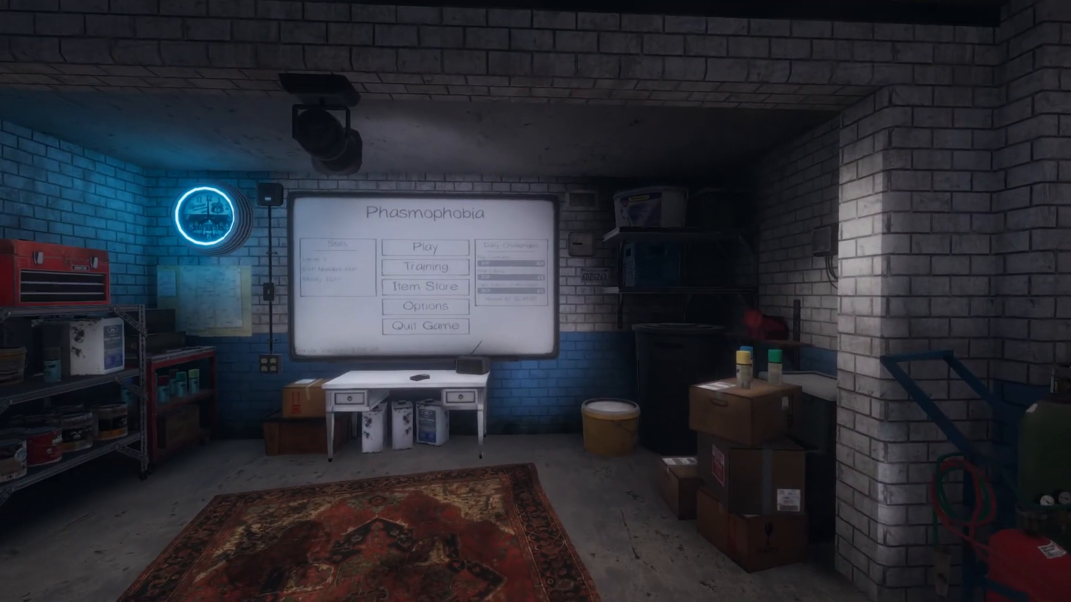
mouse_move(536, 301)
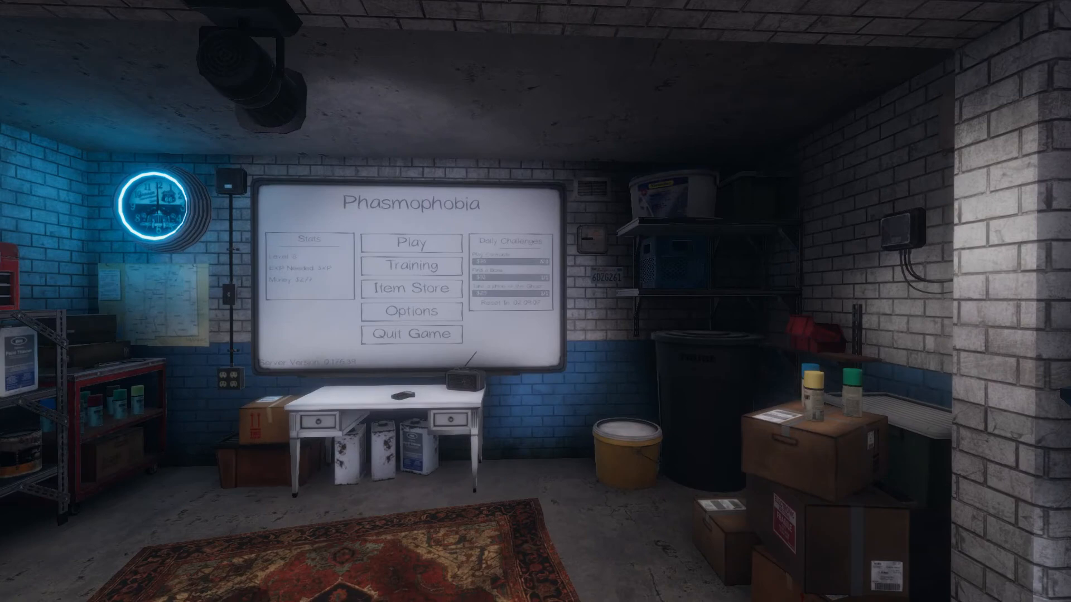